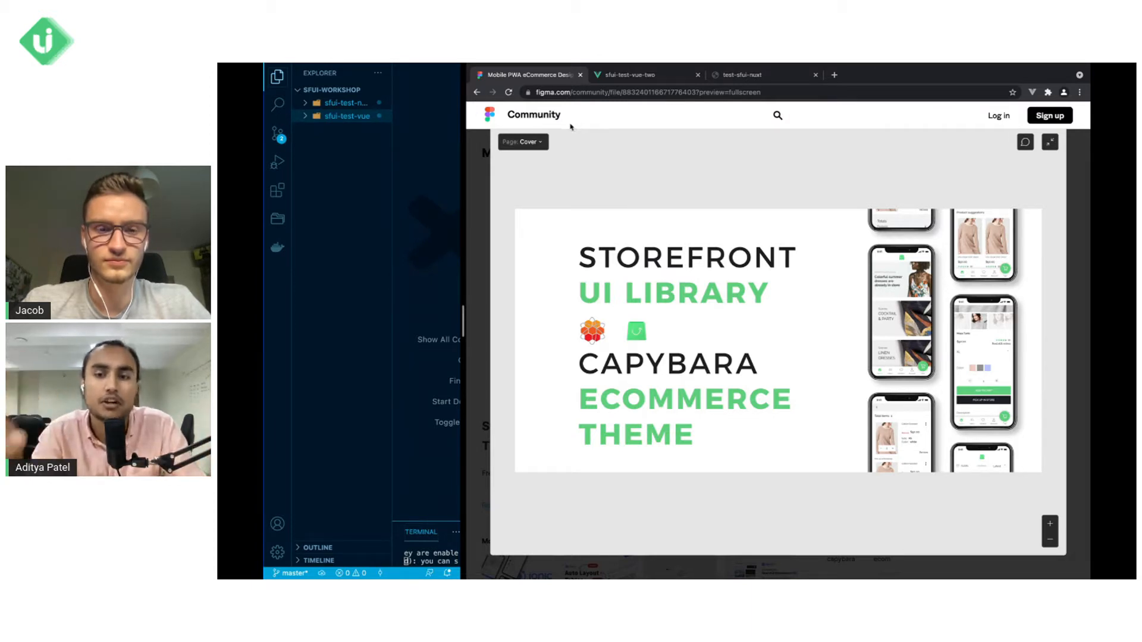
- Switch the Figma design file to its '1. Colors / Typography / Layout' page and view the palette
{"action": "left_click", "coordinate": [521, 142]}
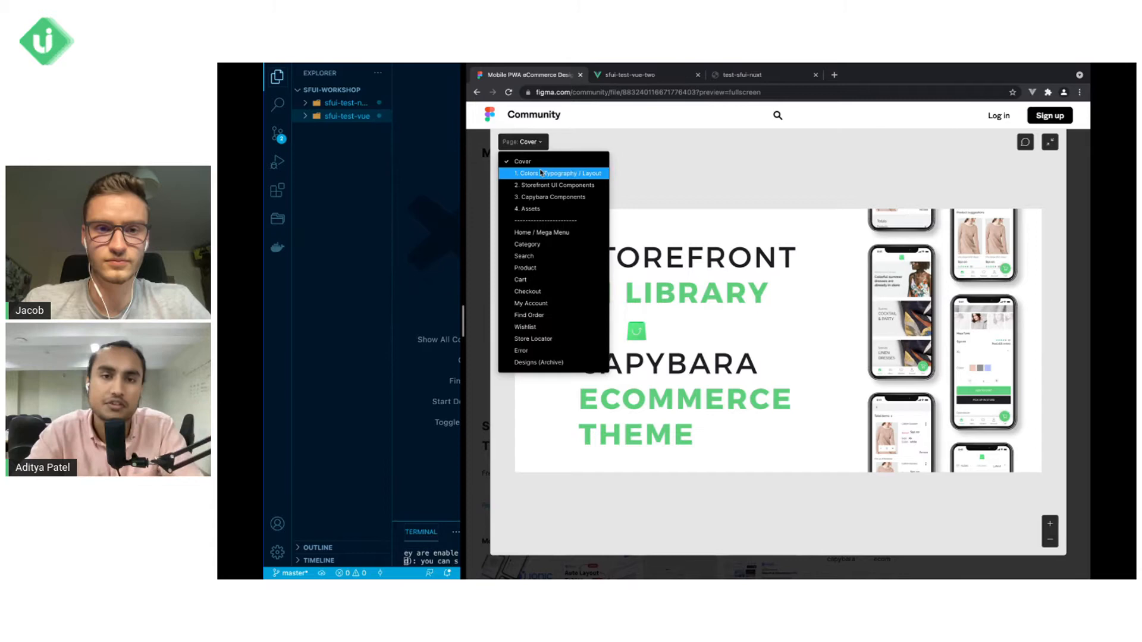
{"action": "left_click", "coordinate": [556, 174]}
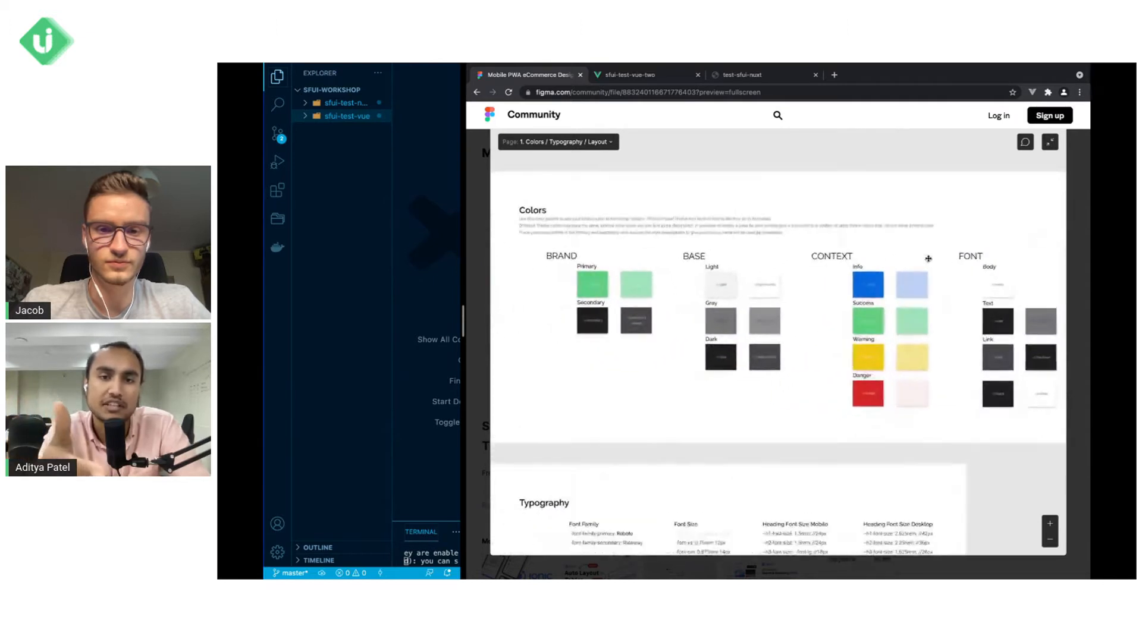
{"action": "scroll", "scroll_direction": "up", "scroll_amount": 3}
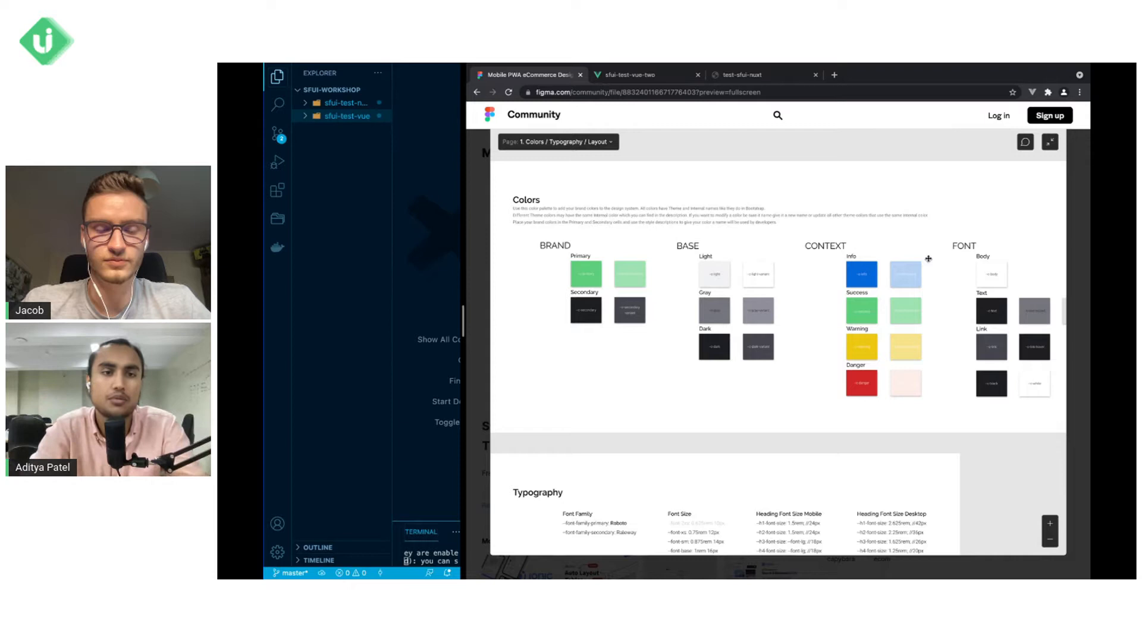
{"action": "mouse_move", "coordinate": [773, 323]}
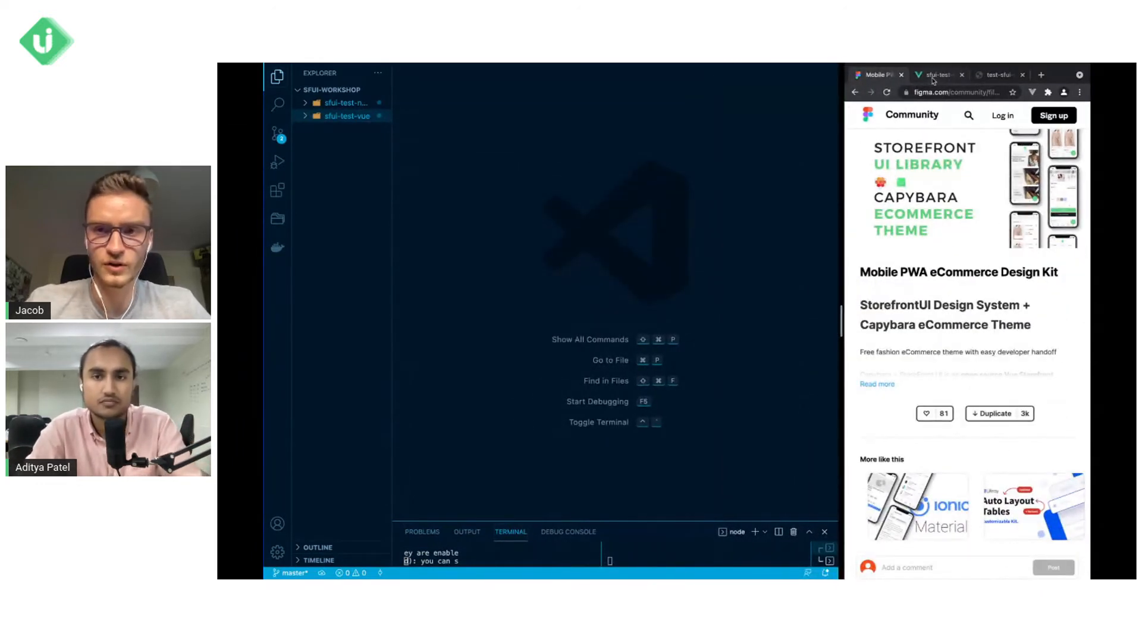
{"action": "mouse_move", "coordinate": [938, 73]}
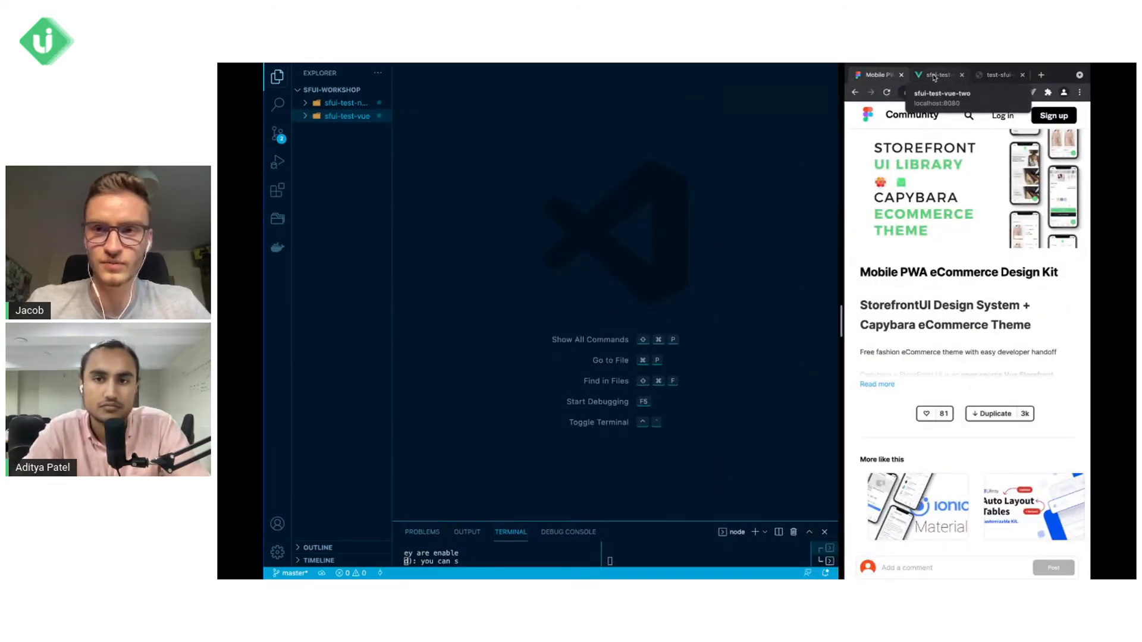
- Review the Vue shop's green subscribe section, then show the localhost:3000 shop and the sfui-test-vue src folder
{"action": "left_click", "coordinate": [935, 74]}
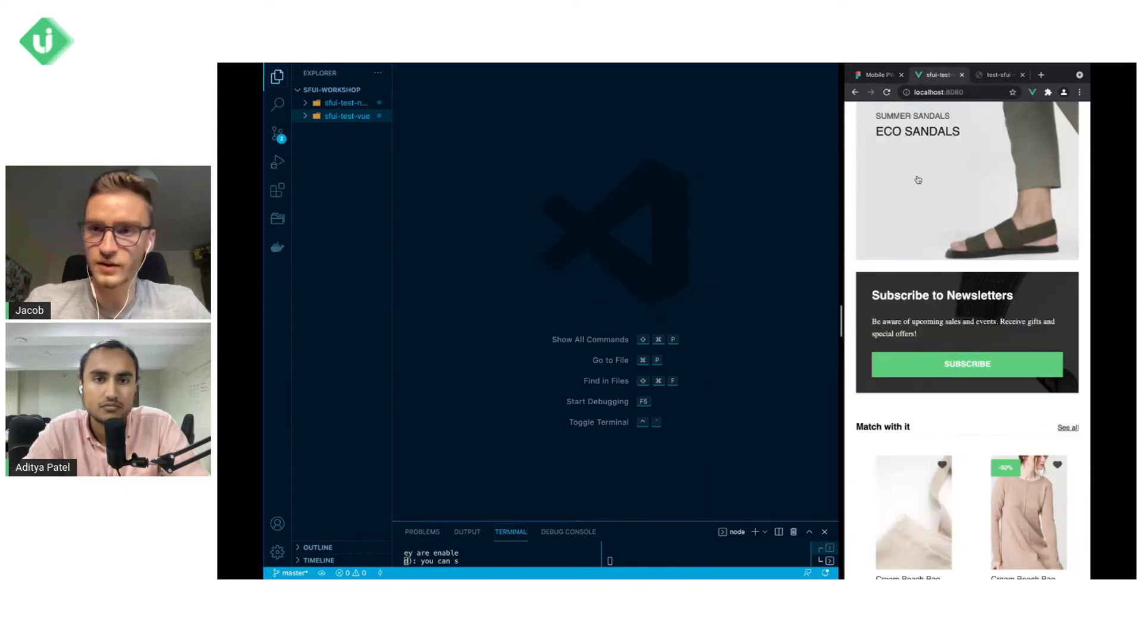
{"action": "mouse_move", "coordinate": [940, 74]}
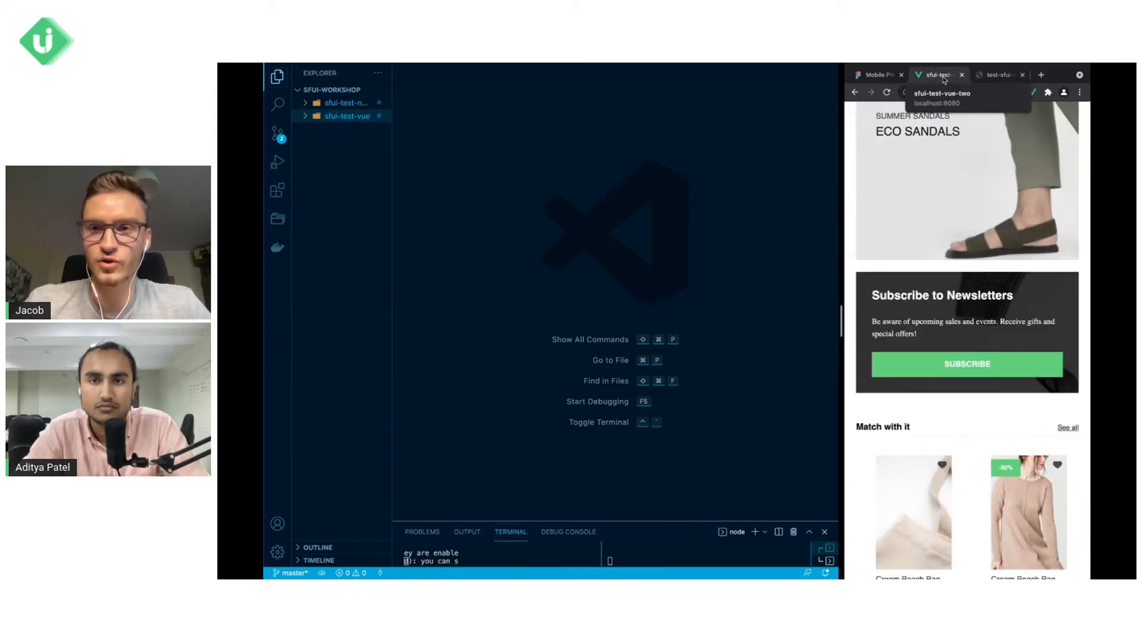
{"action": "scroll", "scroll_direction": "up", "scroll_amount": 3}
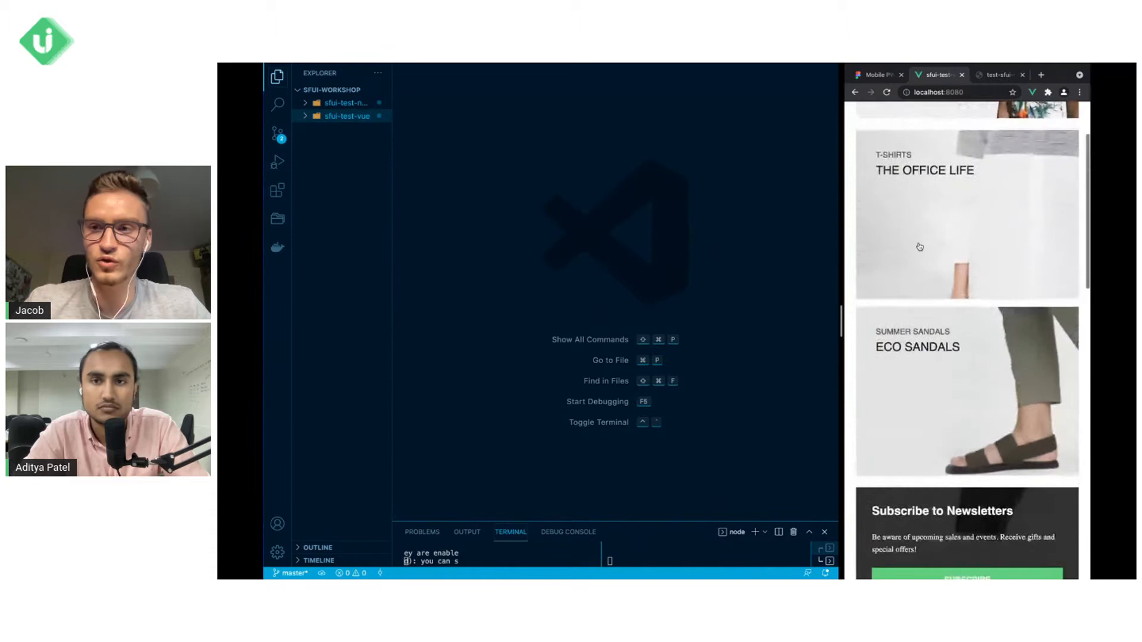
{"action": "left_click", "coordinate": [998, 74]}
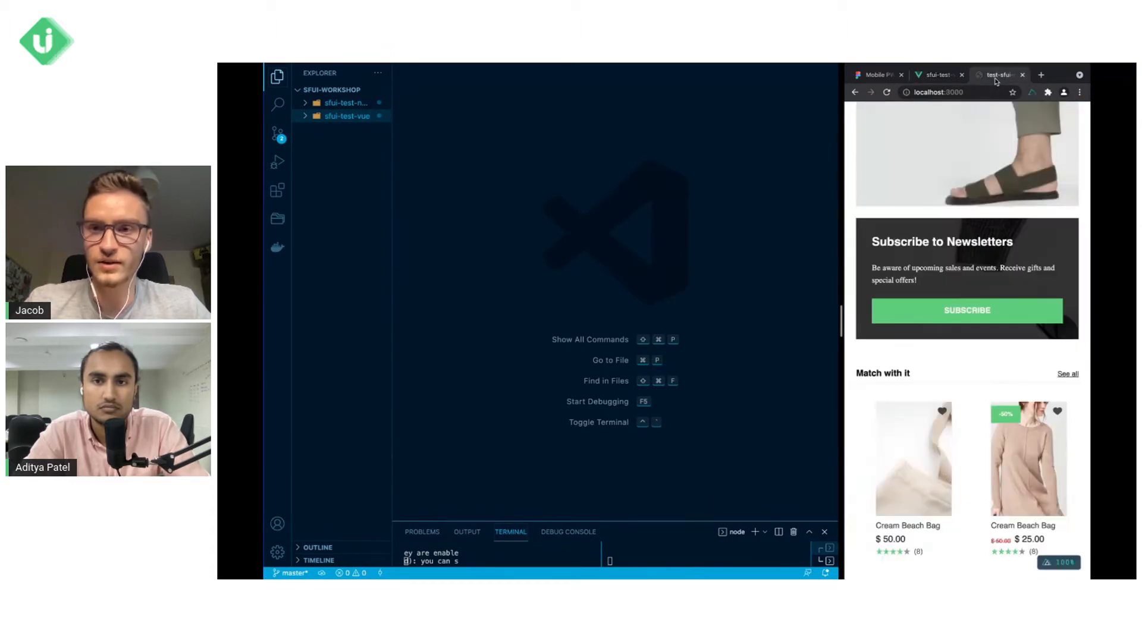
{"action": "scroll", "scroll_direction": "up", "scroll_amount": 3}
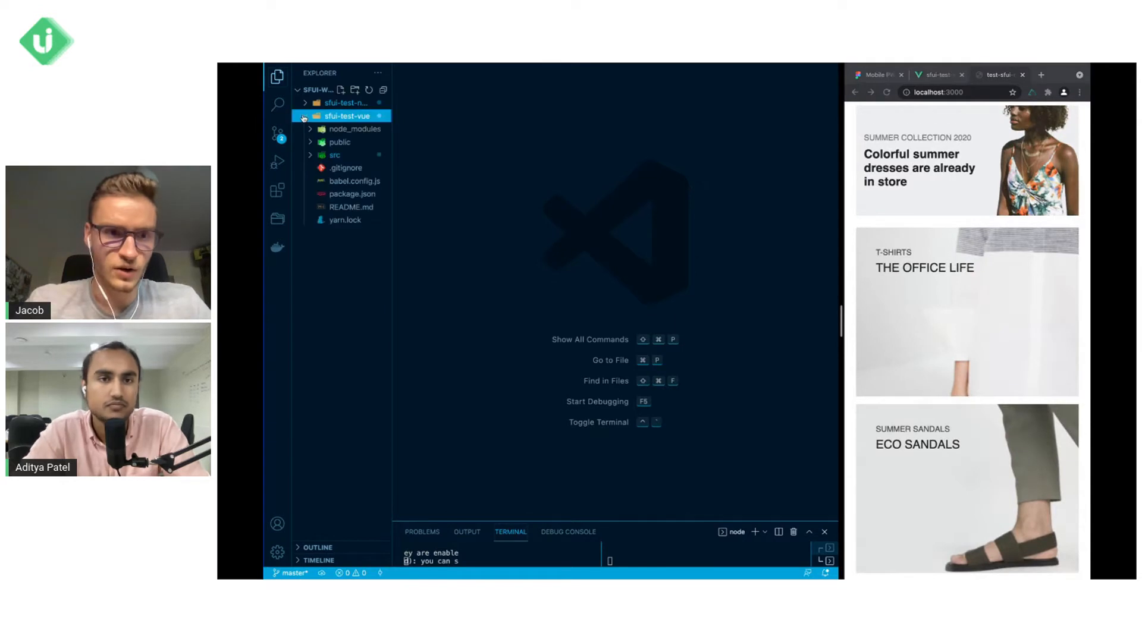
{"action": "left_click", "coordinate": [334, 155]}
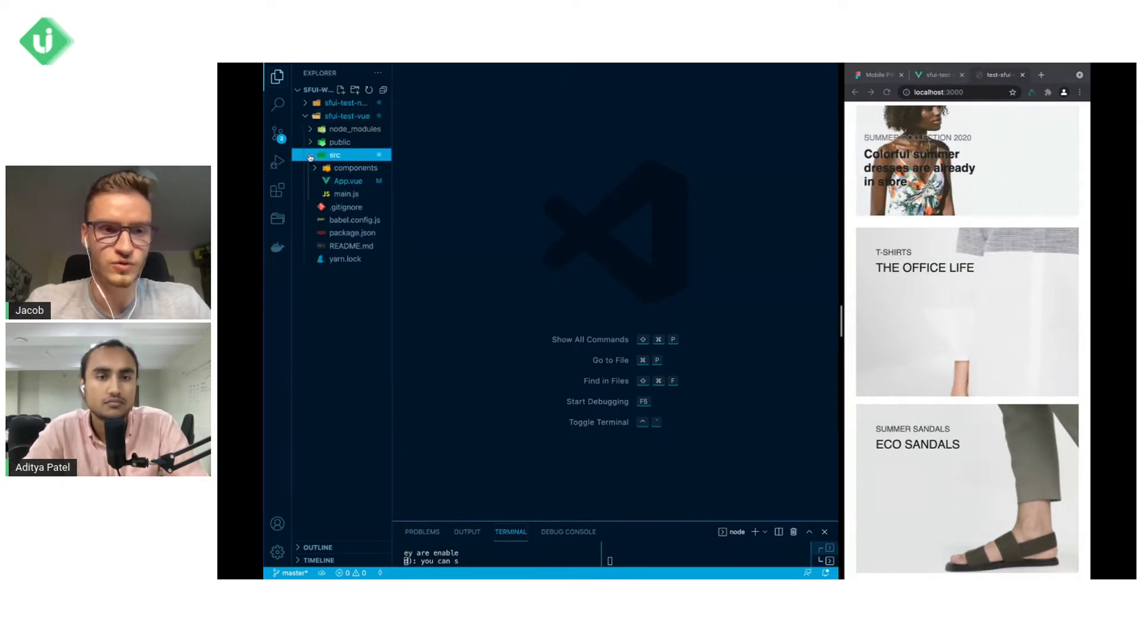
{"action": "left_click", "coordinate": [348, 181]}
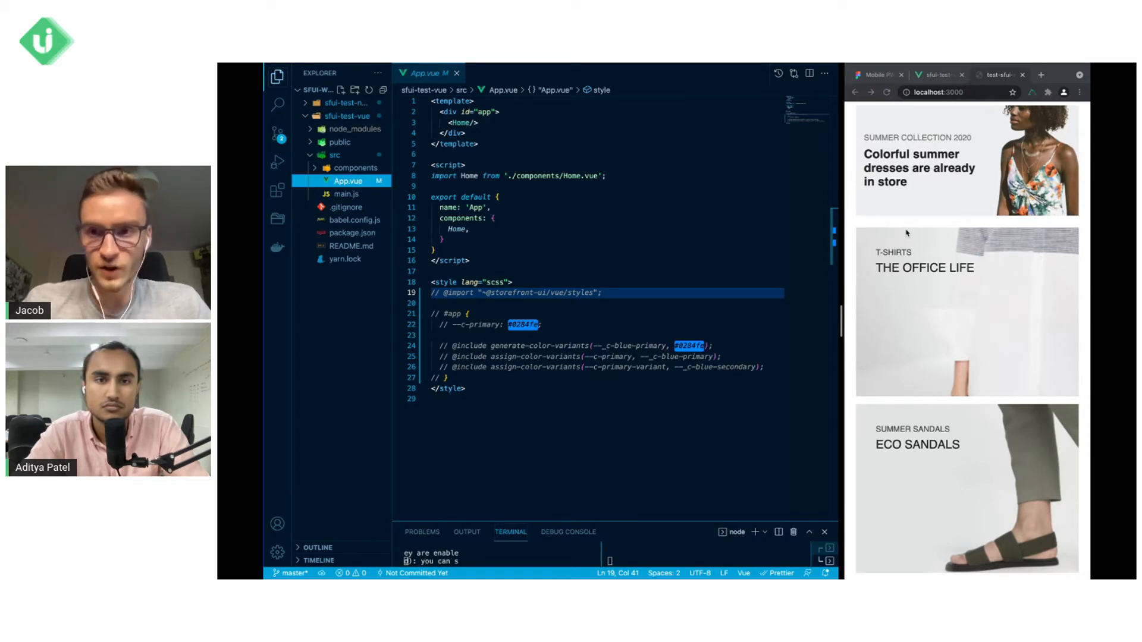
{"action": "left_click", "coordinate": [940, 73]}
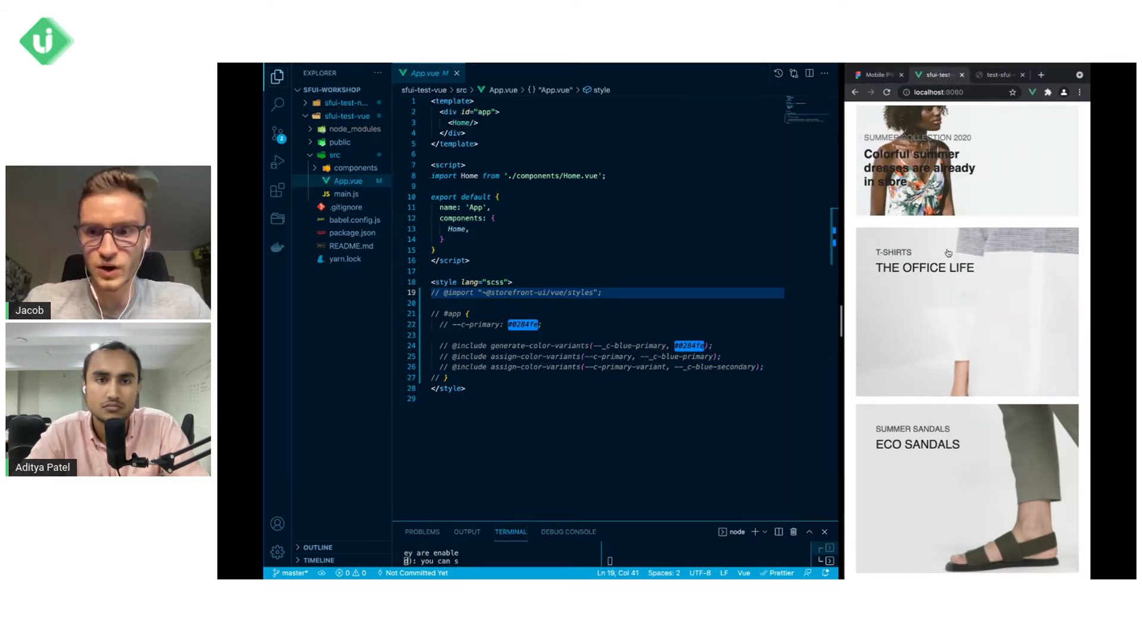
{"action": "scroll", "scroll_direction": "down", "scroll_amount": 3}
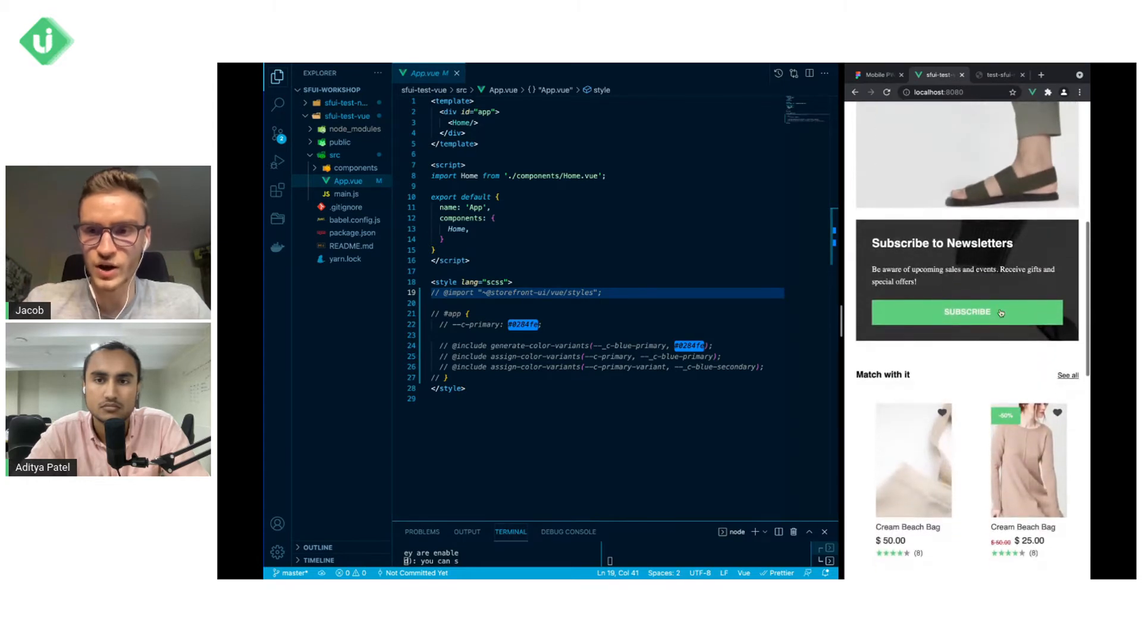
{"action": "scroll", "scroll_direction": "down", "scroll_amount": 3}
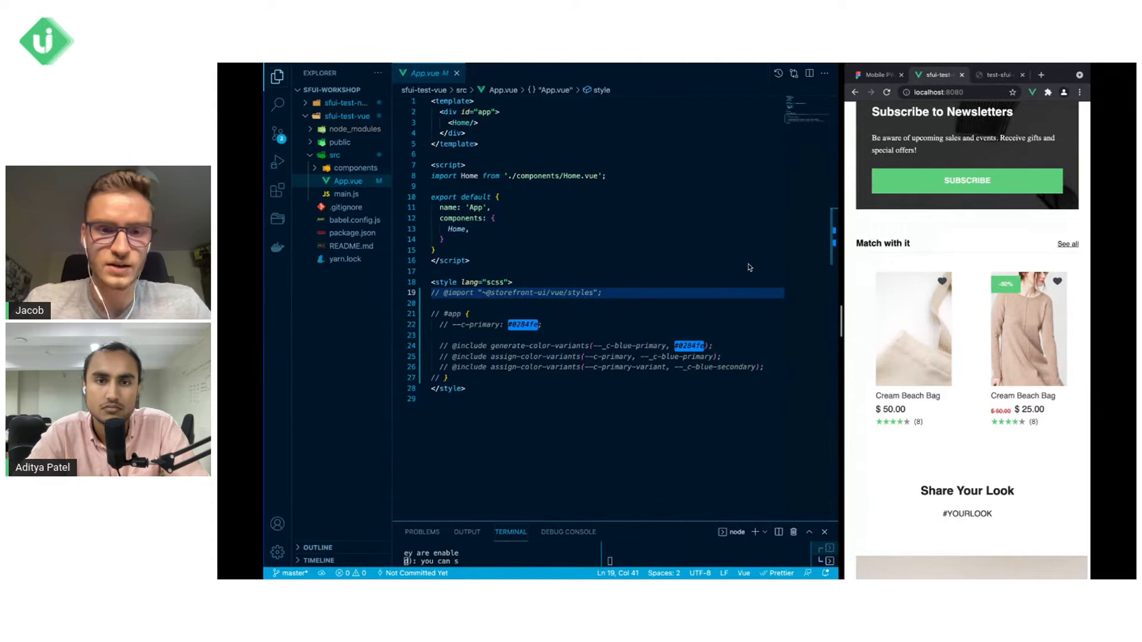
{"action": "mouse_move", "coordinate": [625, 298]}
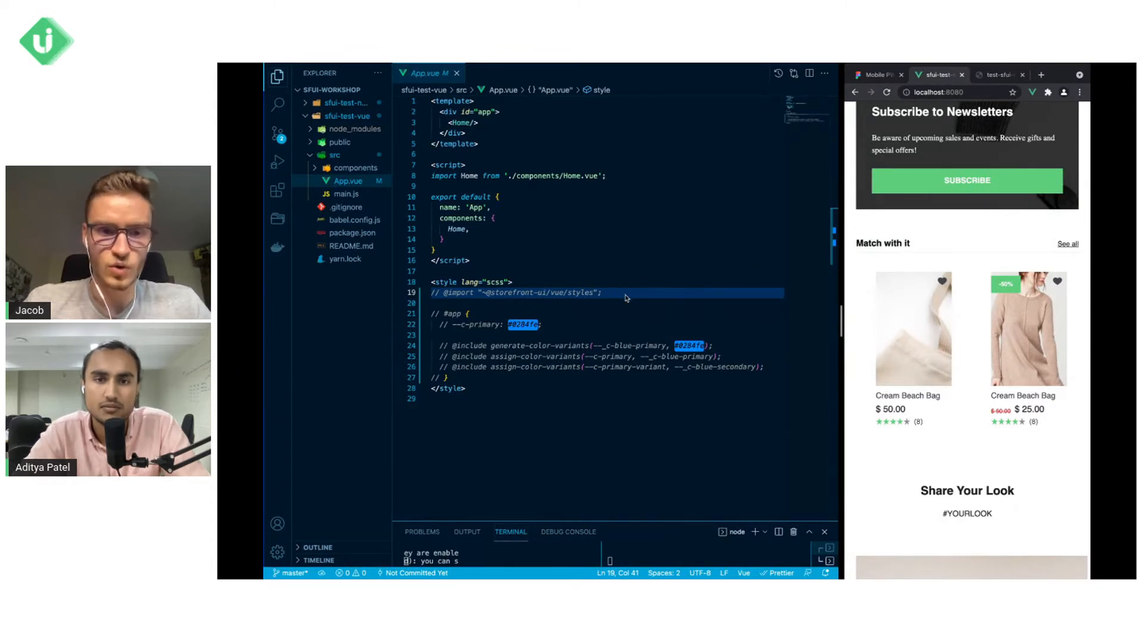
{"action": "left_click", "coordinate": [602, 292]}
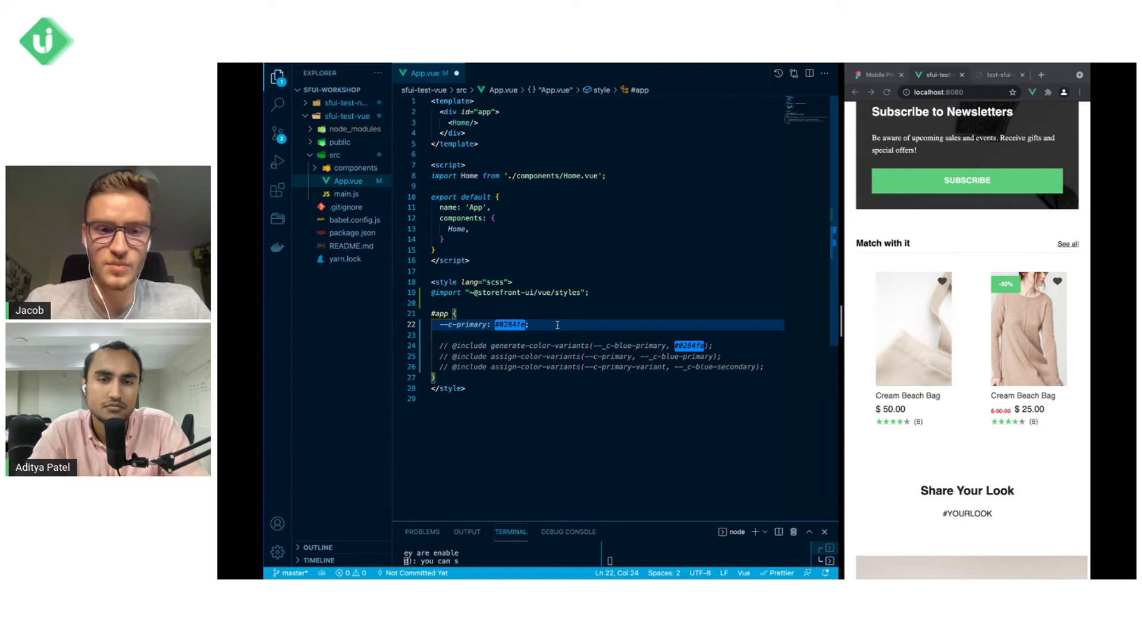
- Toggle a line comment on the --c-primary: #0284fe declaration in the #app rule
{"action": "left_click", "coordinate": [501, 325]}
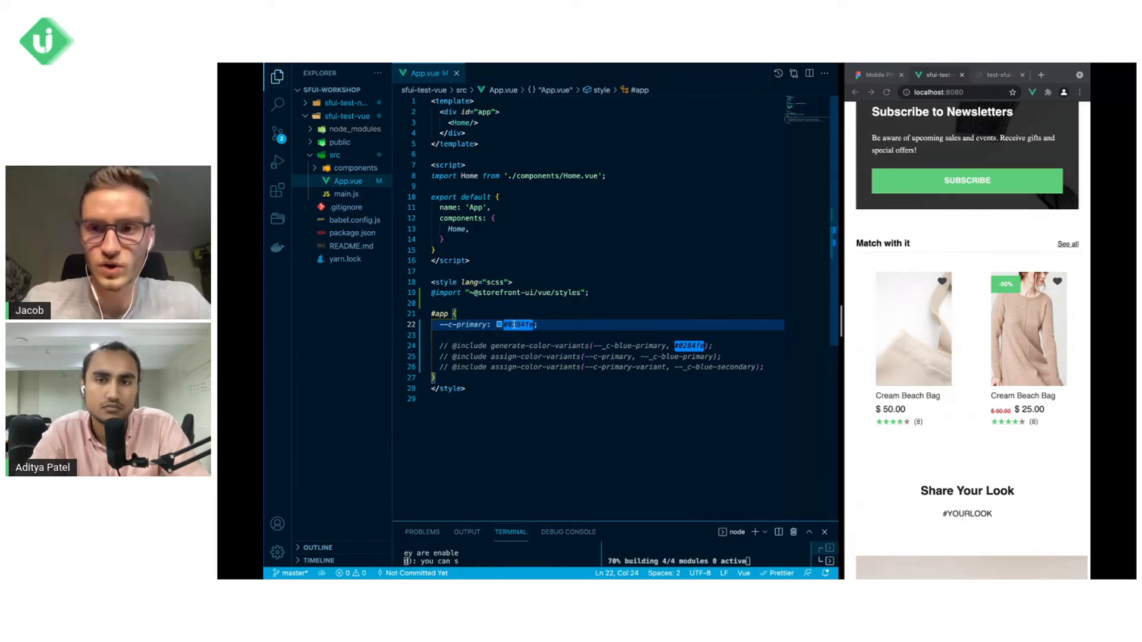
{"action": "mouse_move", "coordinate": [965, 181]}
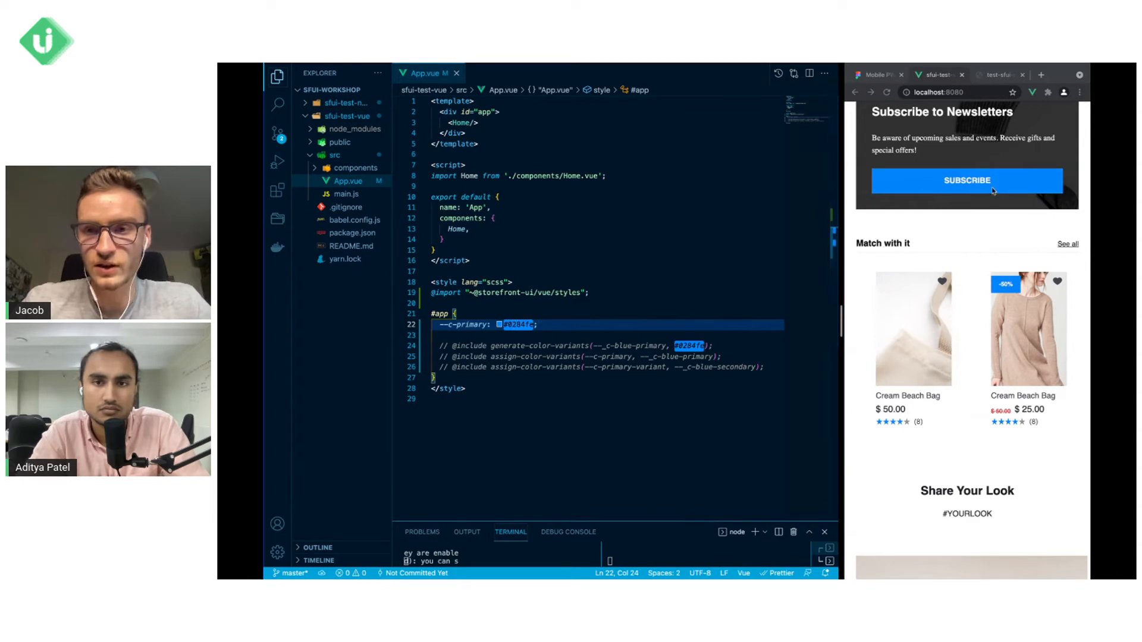
{"action": "mouse_move", "coordinate": [1007, 371]}
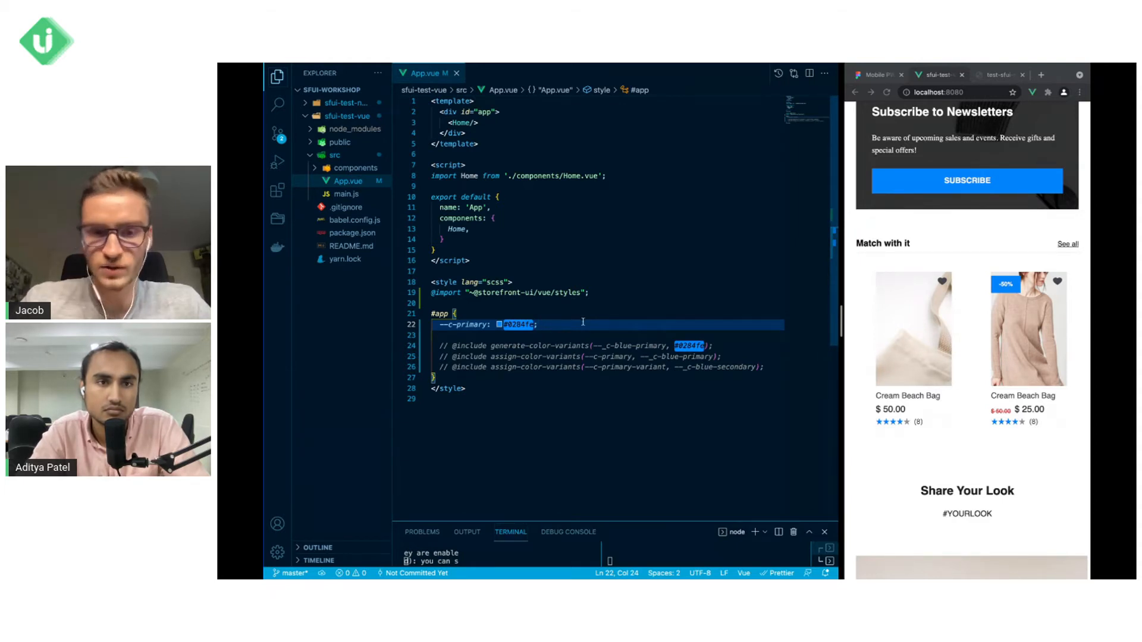
{"action": "scroll", "scroll_direction": "up", "scroll_amount": 3}
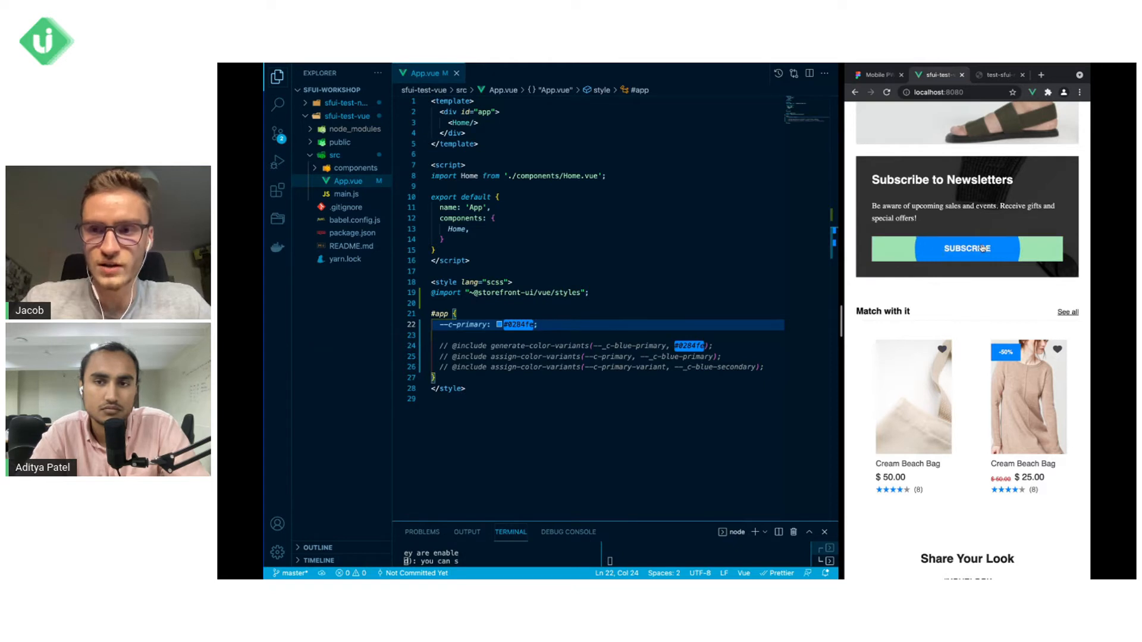
{"action": "mouse_move", "coordinate": [966, 248]}
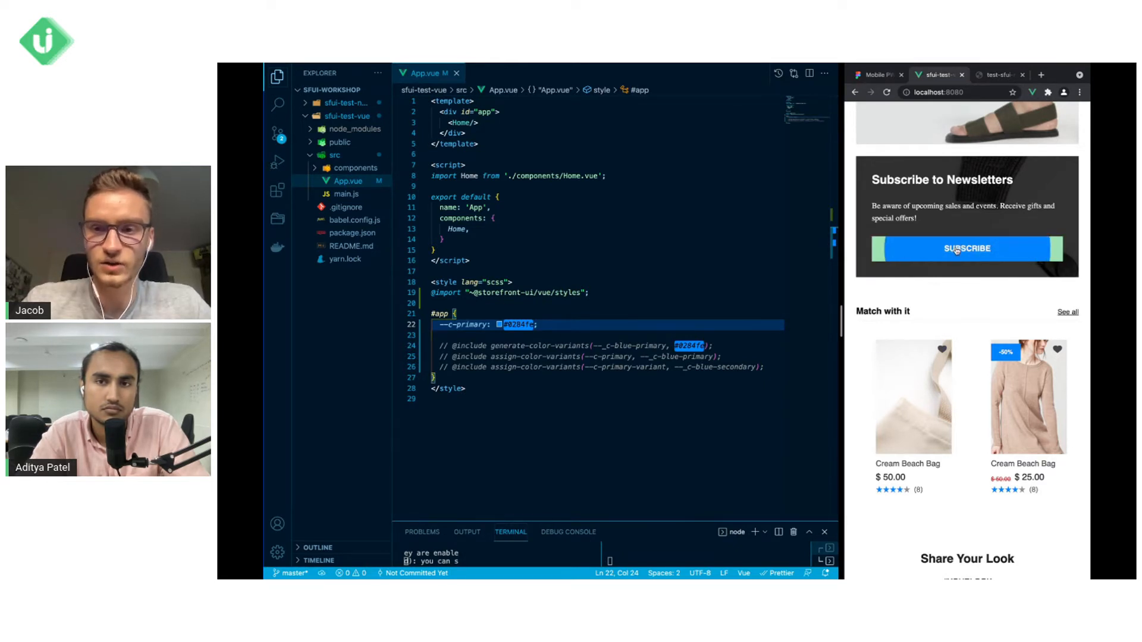
{"action": "mouse_move", "coordinate": [899, 306]}
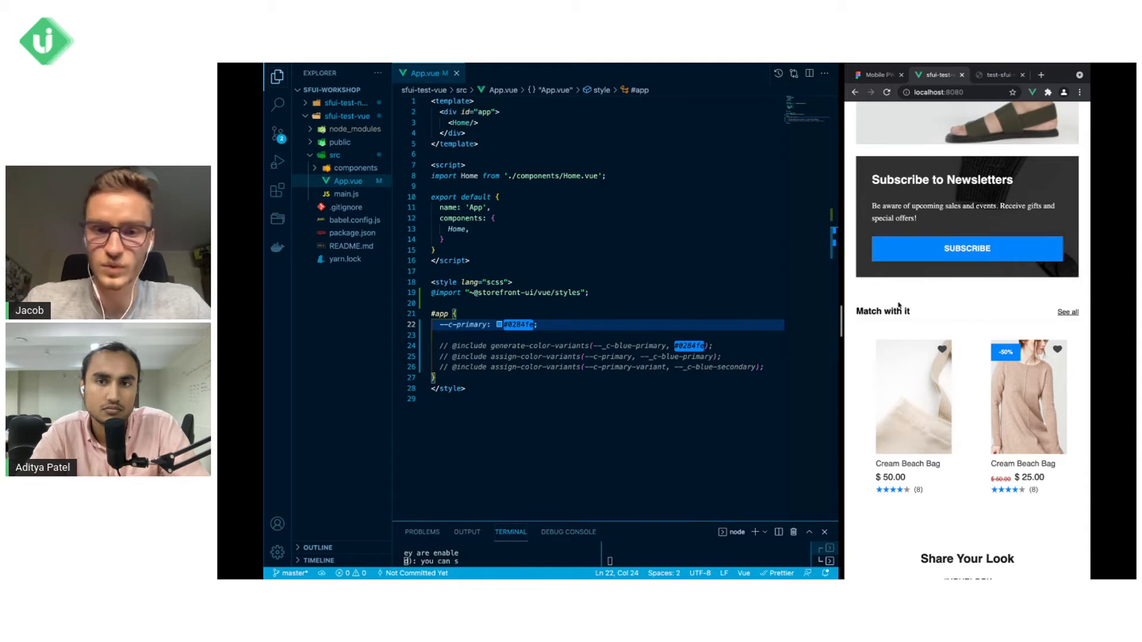
{"action": "mouse_move", "coordinate": [545, 324]}
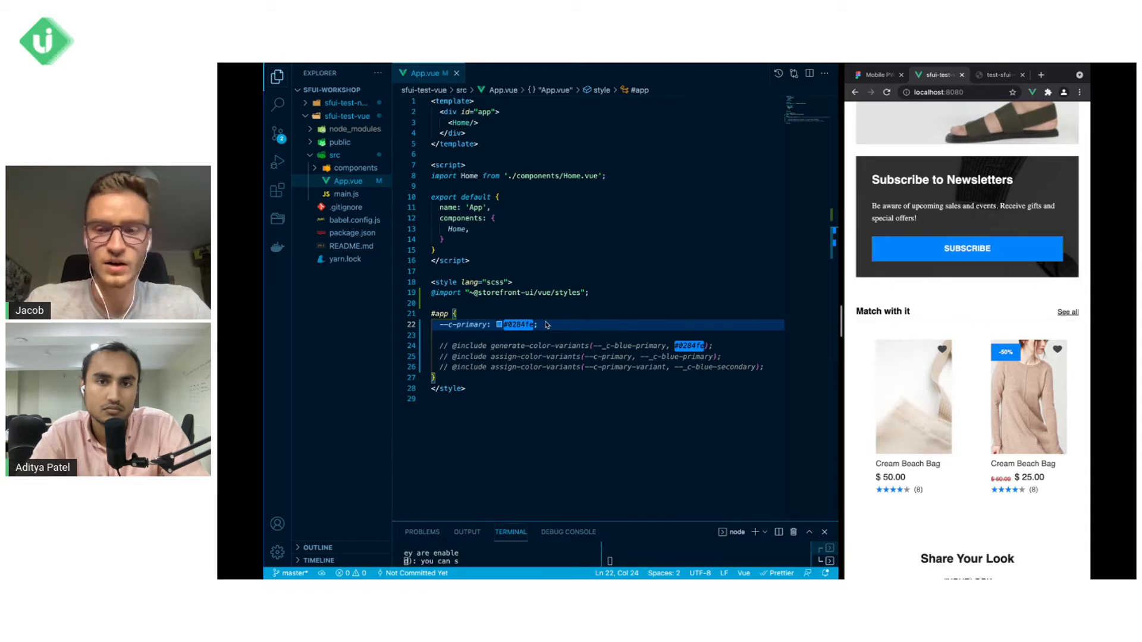
{"action": "mouse_move", "coordinate": [790, 275]}
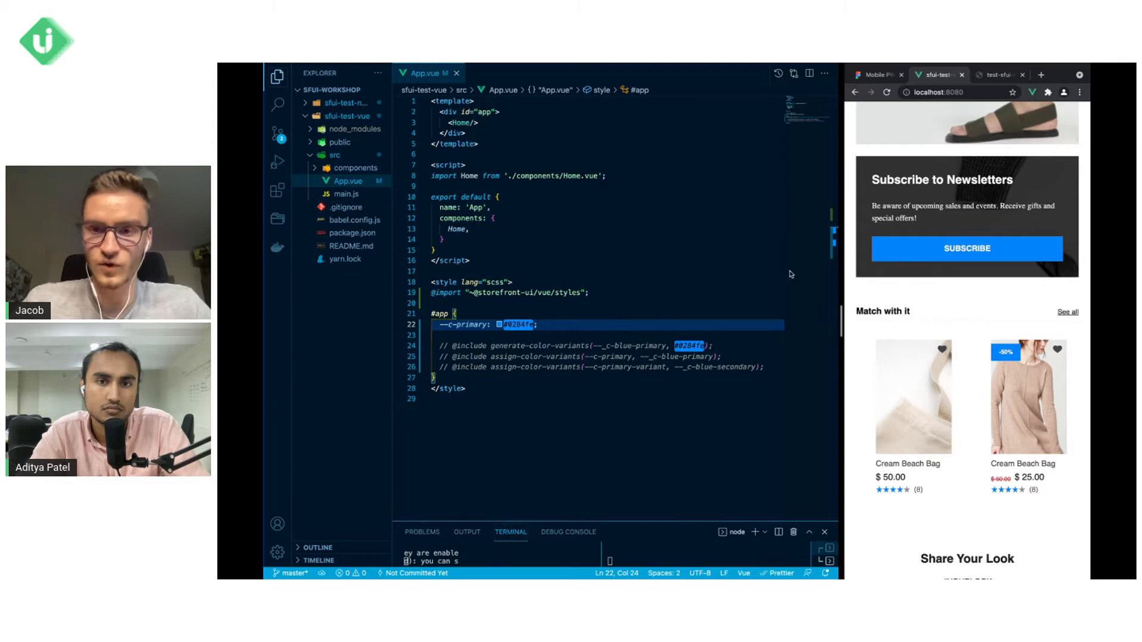
{"action": "mouse_move", "coordinate": [897, 238]}
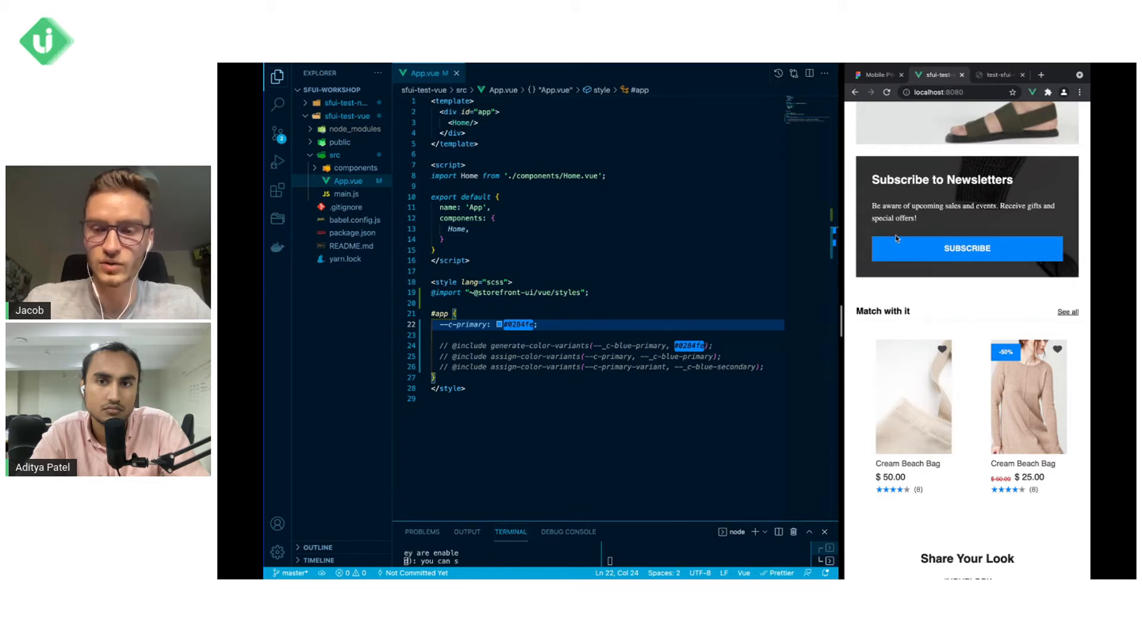
{"action": "mouse_move", "coordinate": [542, 328]}
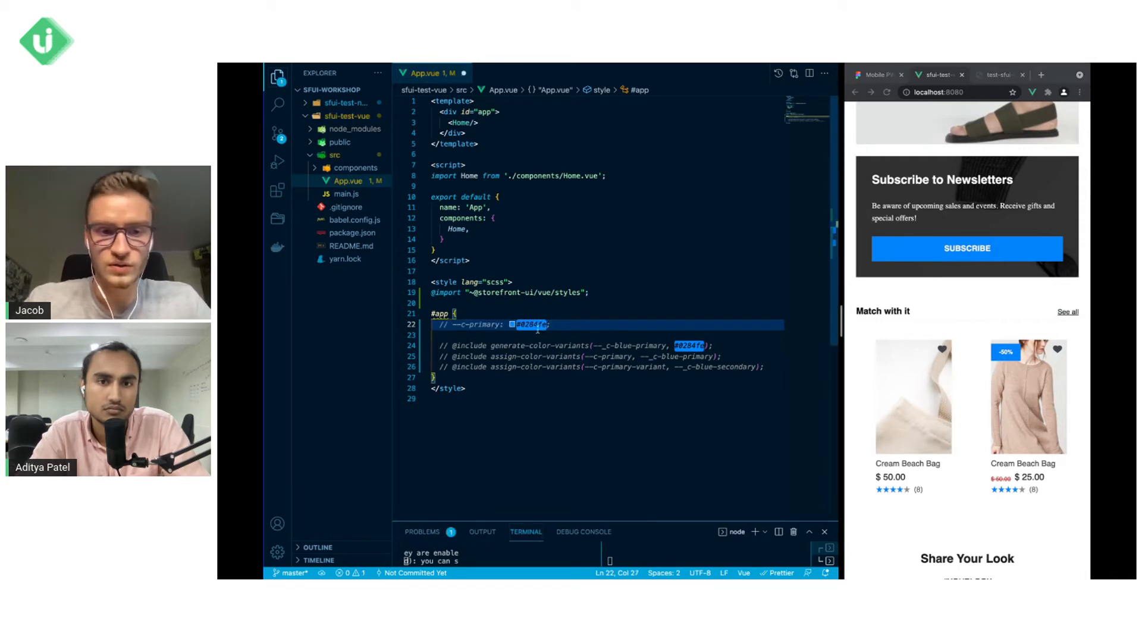
{"action": "left_click", "coordinate": [716, 344]}
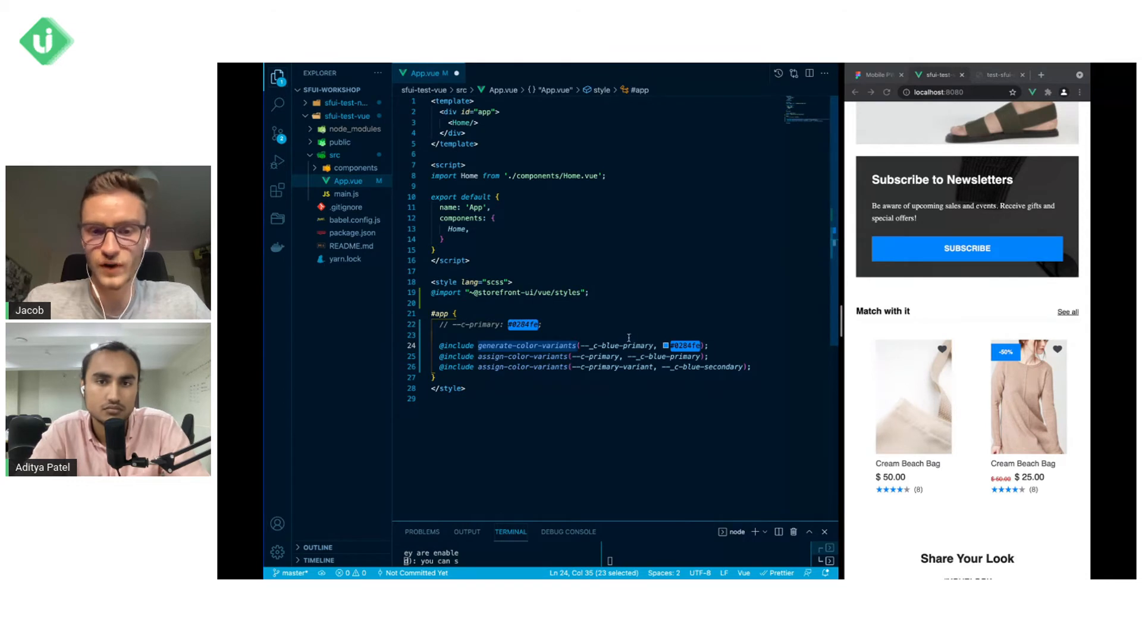
{"action": "left_click", "coordinate": [665, 345]}
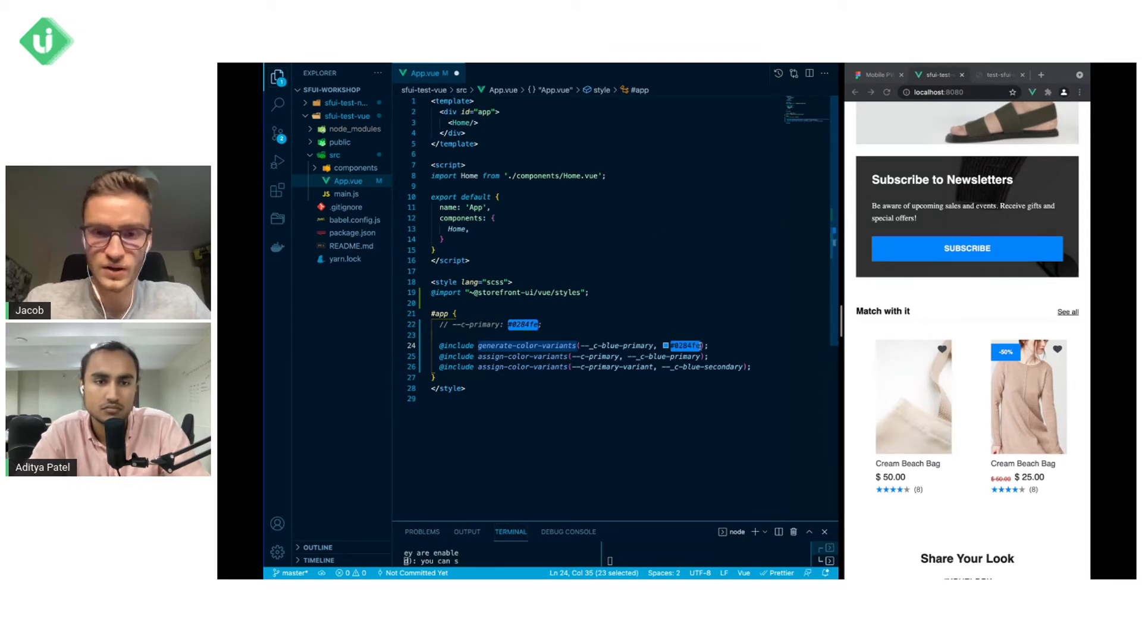
{"action": "left_click", "coordinate": [664, 345]}
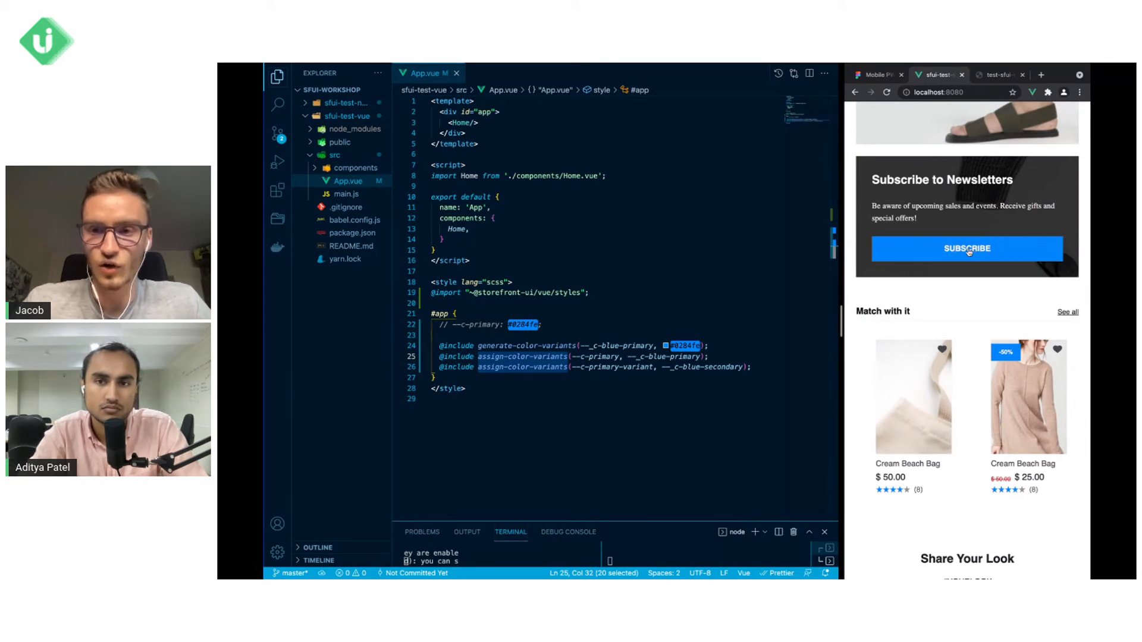
{"action": "mouse_move", "coordinate": [966, 249]}
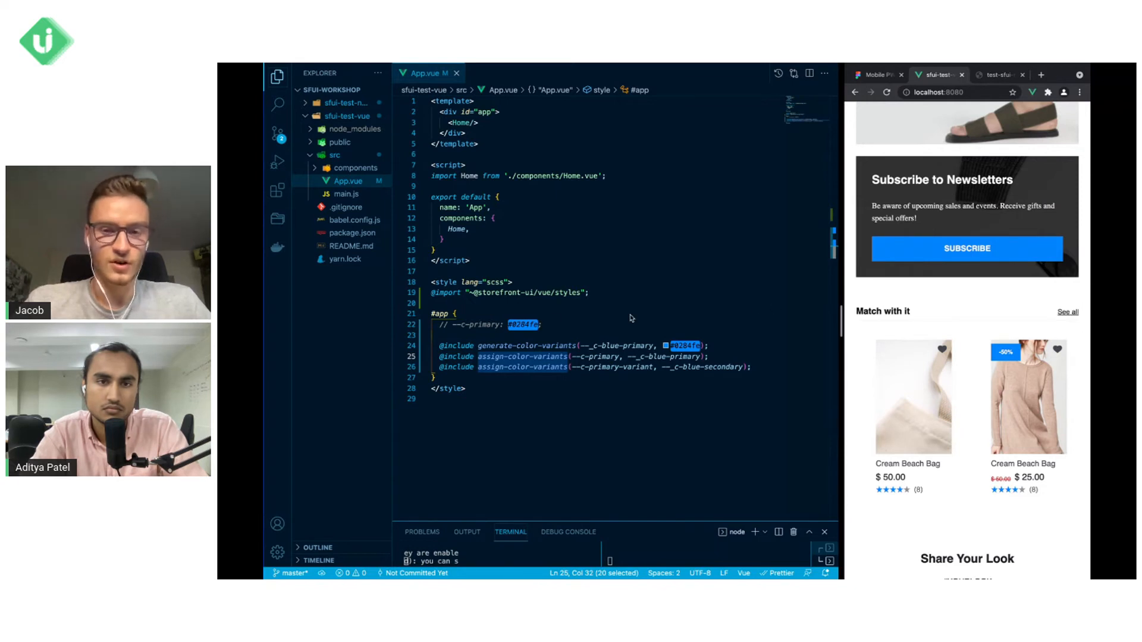
{"action": "mouse_move", "coordinate": [901, 353]}
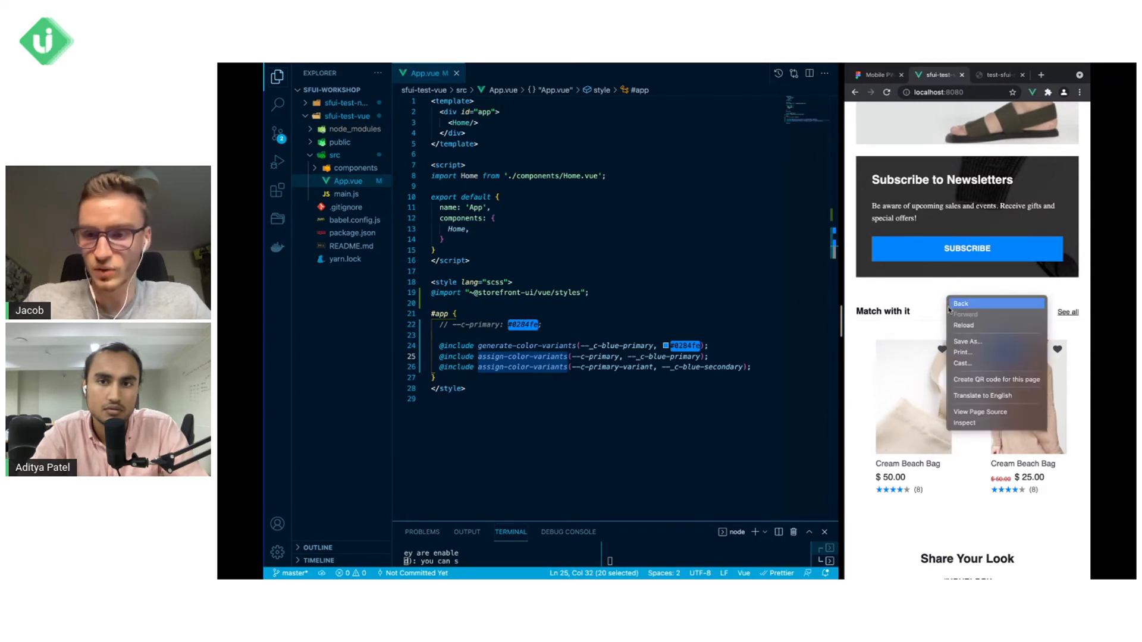
- Inspect the #app blue colour variables in DevTools, then re-comment the three mixin includes
{"action": "left_click", "coordinate": [963, 424]}
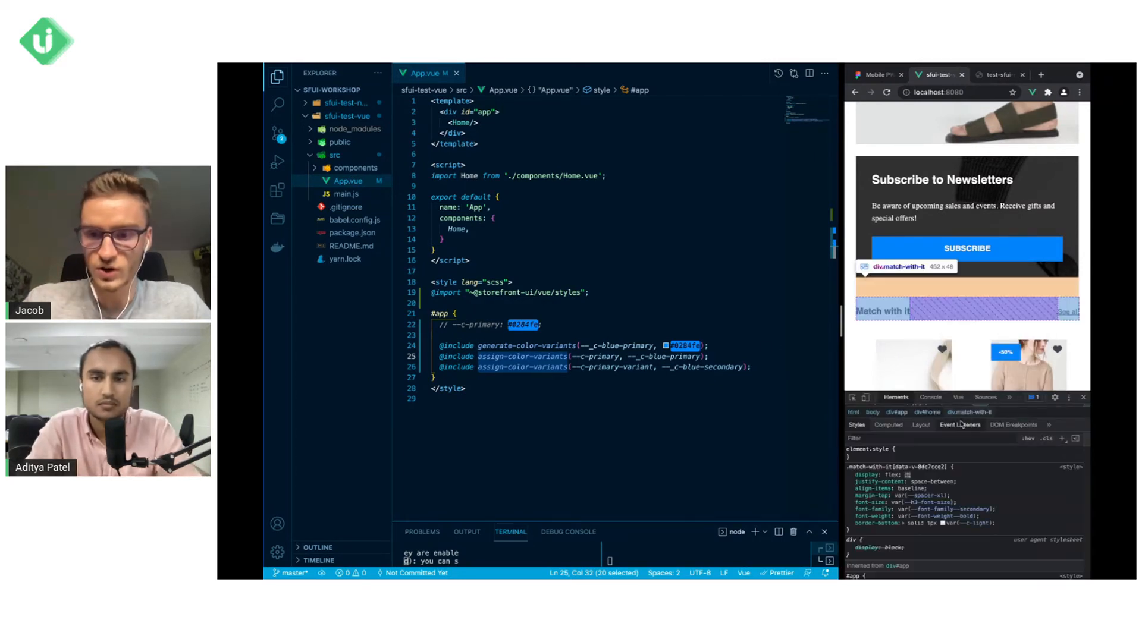
{"action": "mouse_move", "coordinate": [932, 262]}
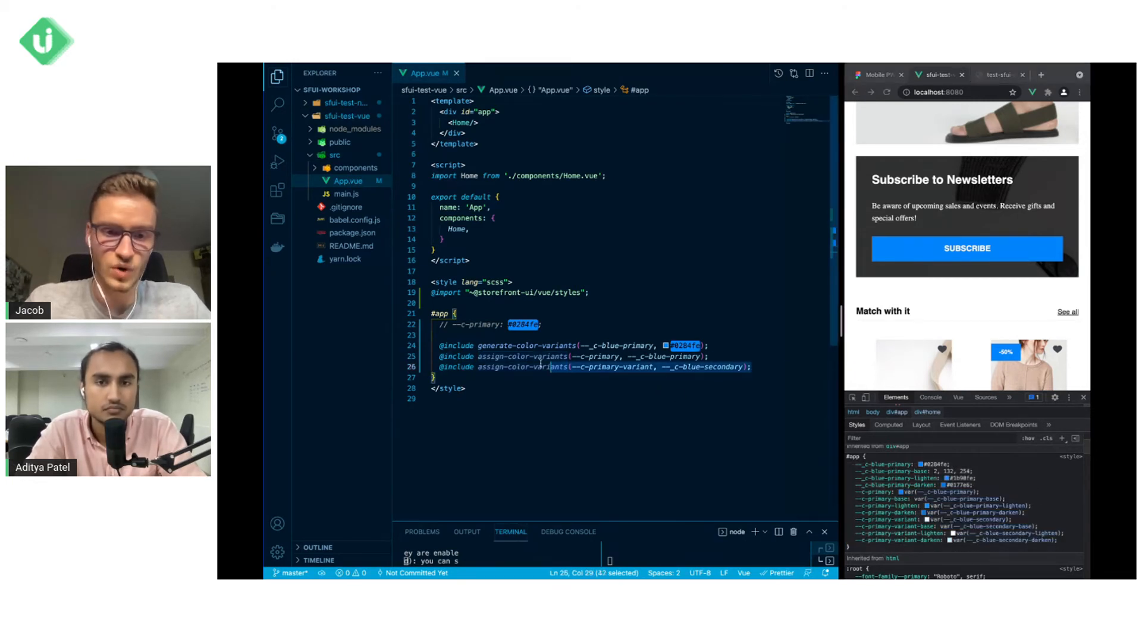
{"action": "key", "text": "ctrl+/"}
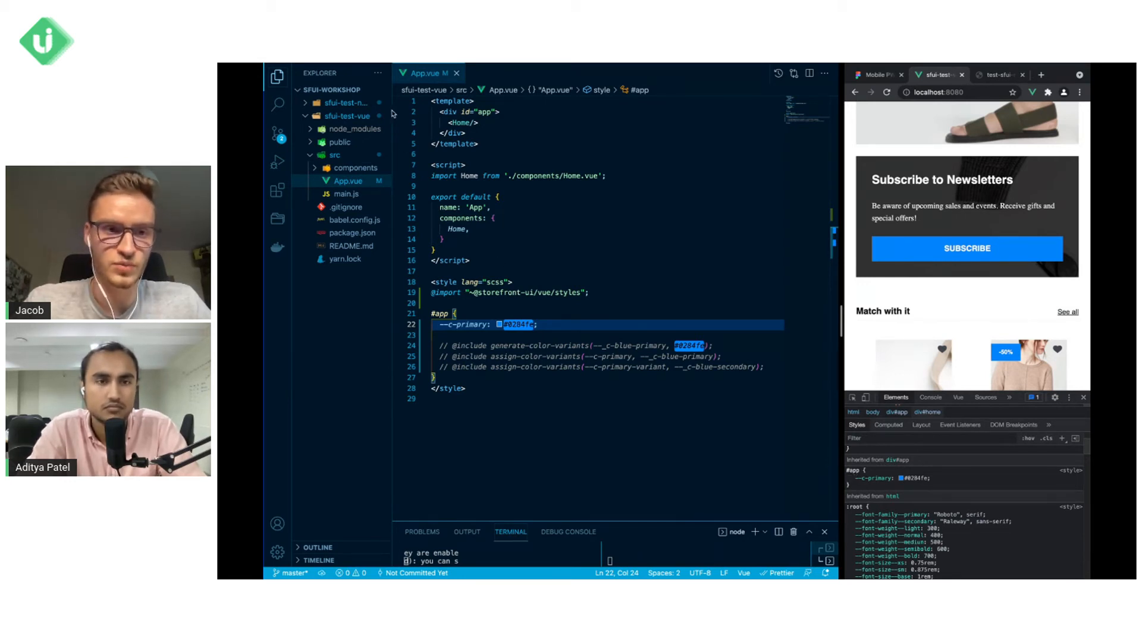
- Close App.vue and uncomment the three colour-variant includes in the Nuxt pages/index.vue :root style
{"action": "left_click", "coordinate": [456, 73]}
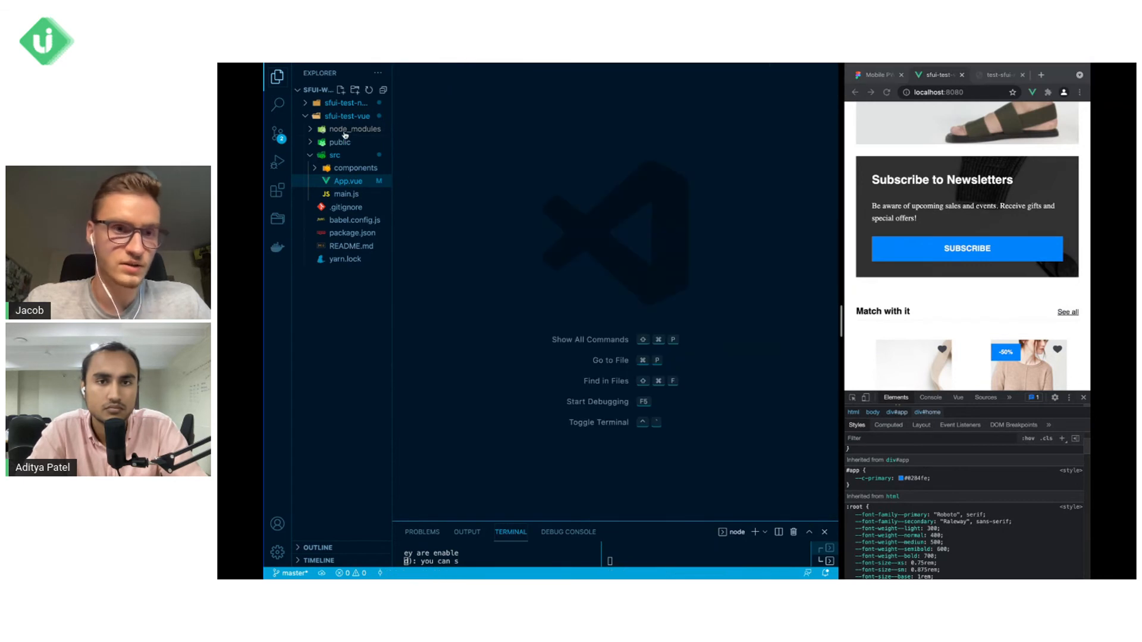
{"action": "left_click", "coordinate": [346, 102]}
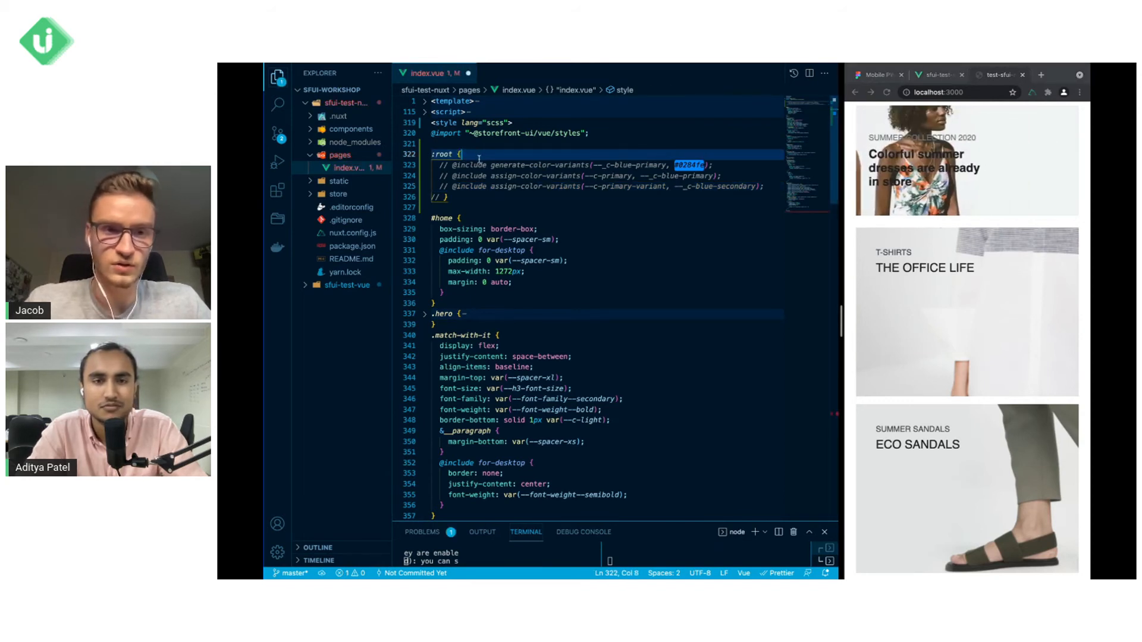
{"action": "left_click", "coordinate": [433, 198]}
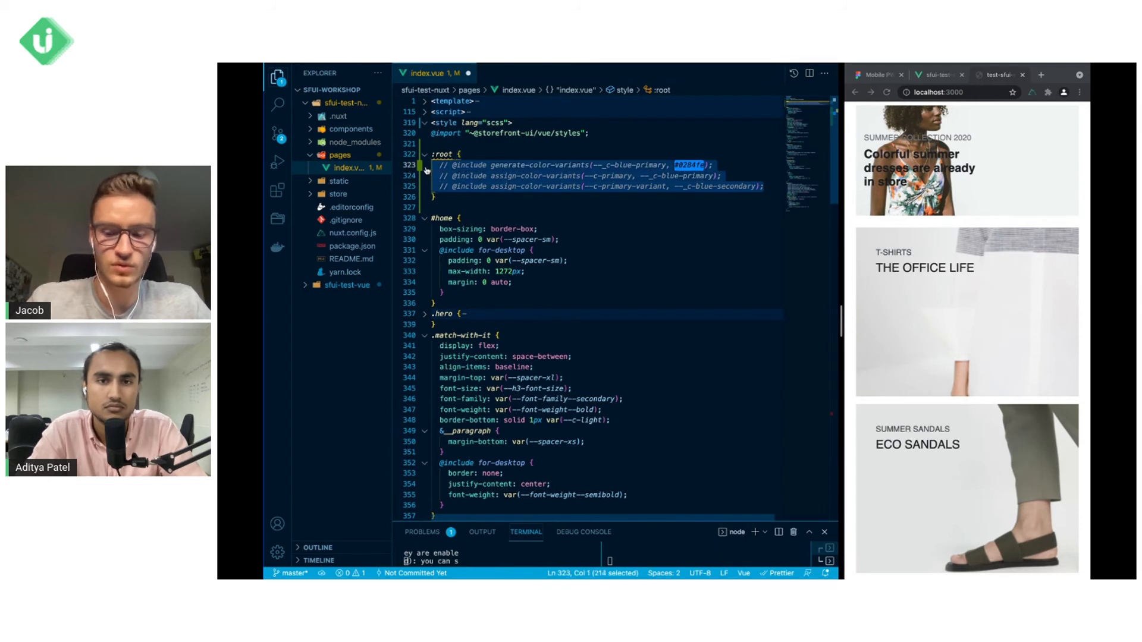
{"action": "key", "text": "ctrl+s"}
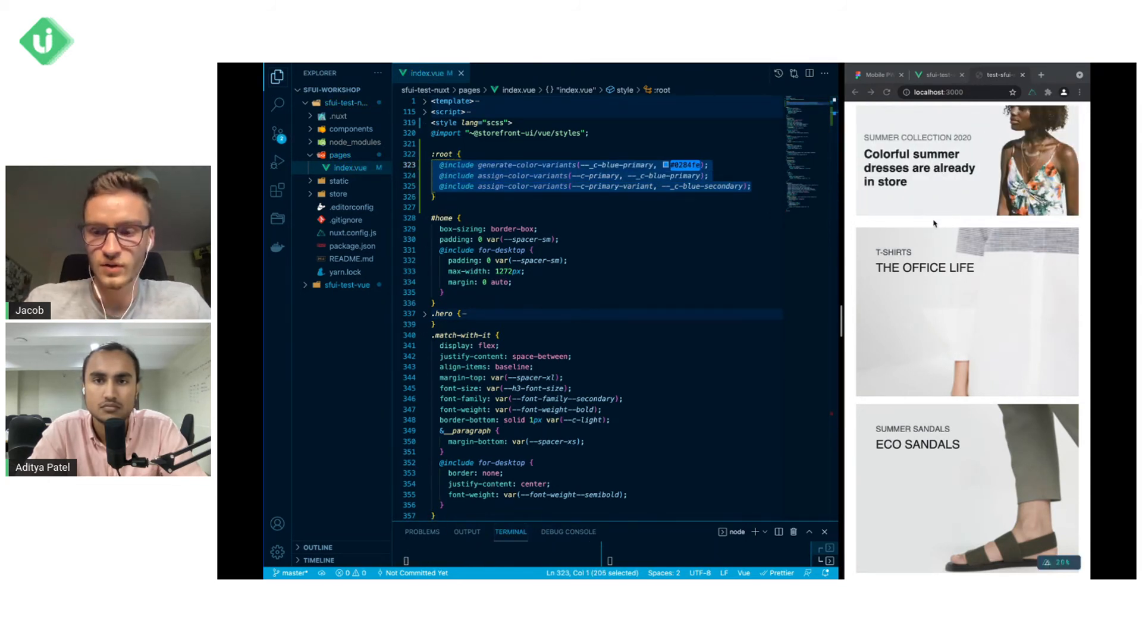
- Scroll through index.vue to review the styles around the enabled includes
{"action": "scroll", "scroll_direction": "down", "scroll_amount": 3}
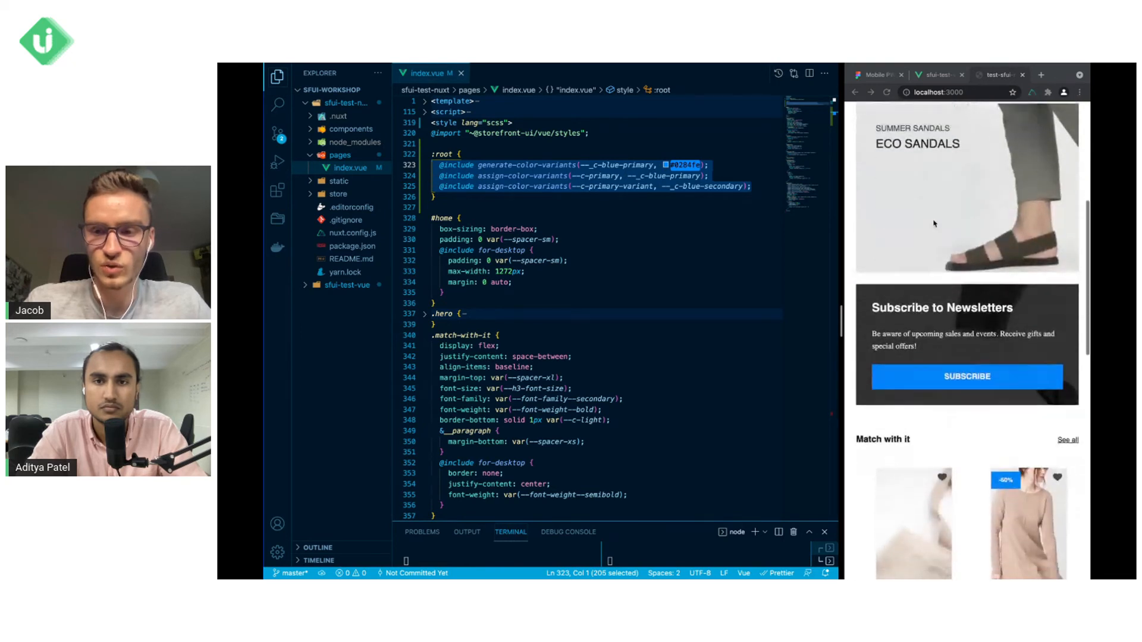
{"action": "scroll", "scroll_direction": "down", "scroll_amount": 3}
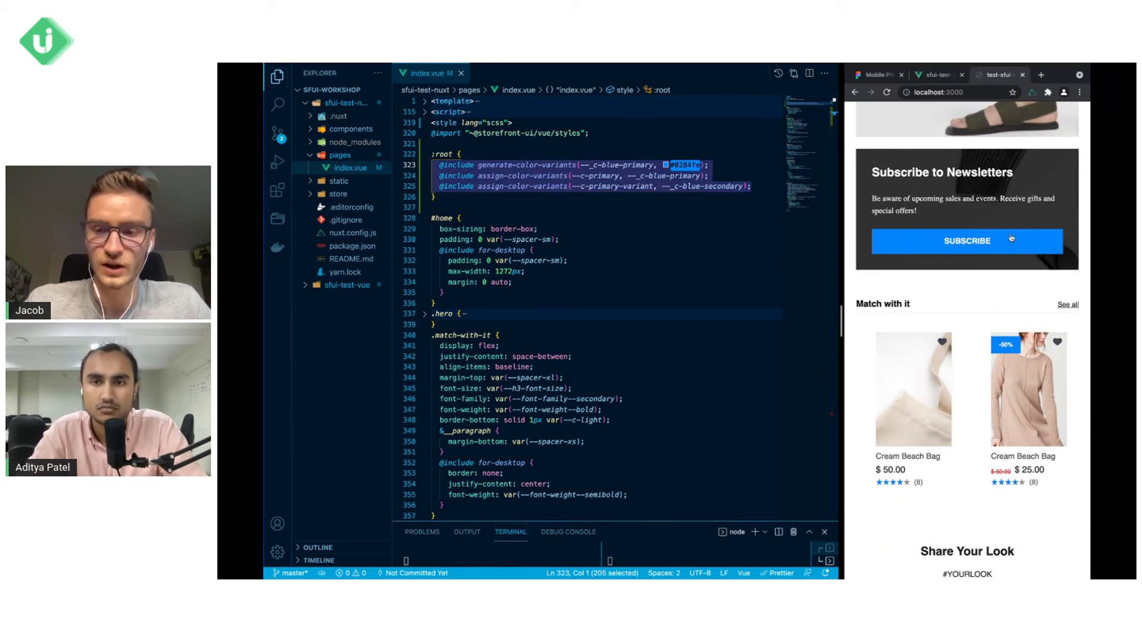
{"action": "scroll", "scroll_direction": "up", "scroll_amount": 3}
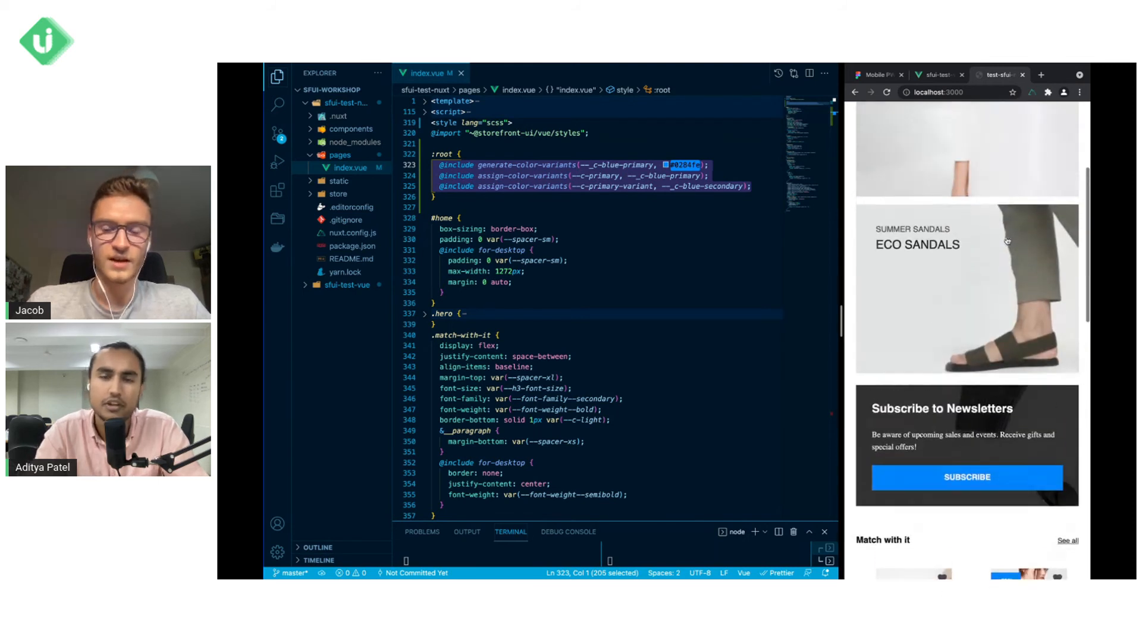
{"action": "scroll", "scroll_direction": "up", "scroll_amount": 3}
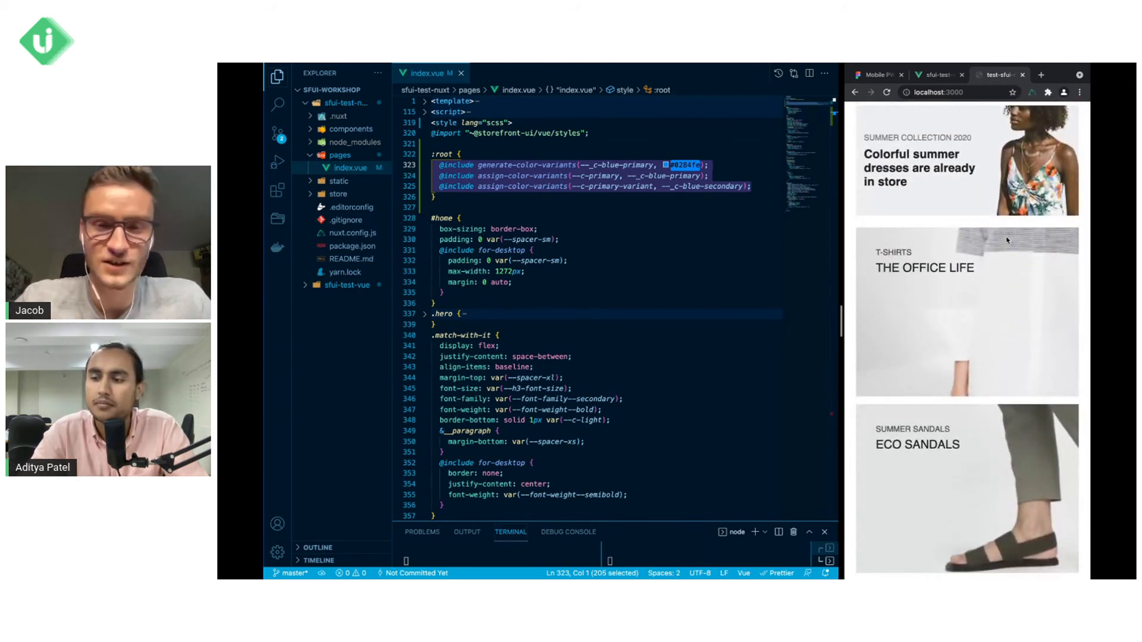